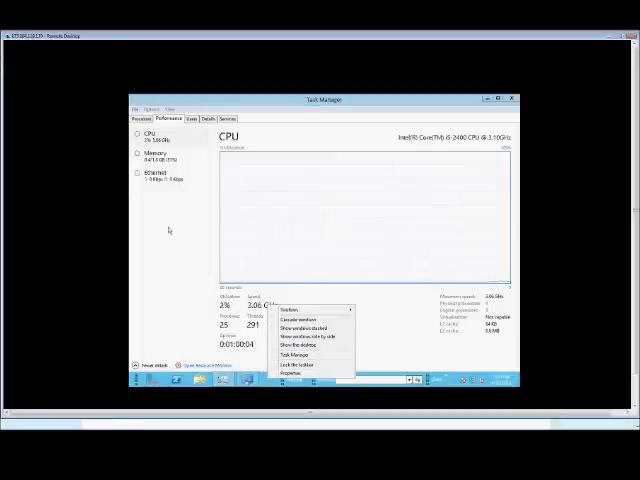
# Dismiss the stray shortcut menu covering the CPU performance graph
pyautogui.click(155, 158)
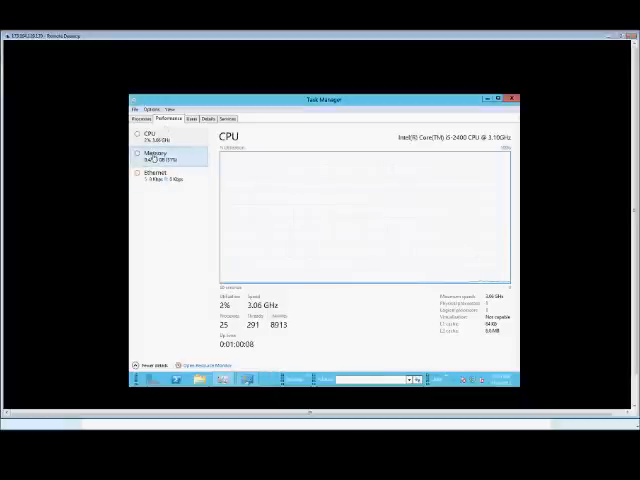
# Select Memory in the Performance pane to show usage, committed, cached and pool figures
pyautogui.click(154, 155)
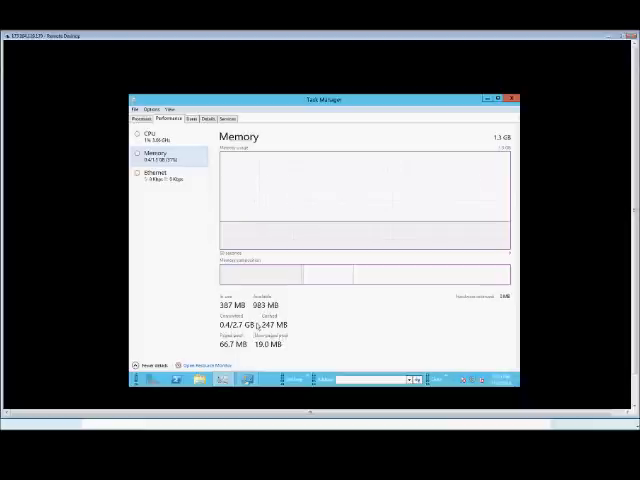
pyautogui.moveTo(297, 322)
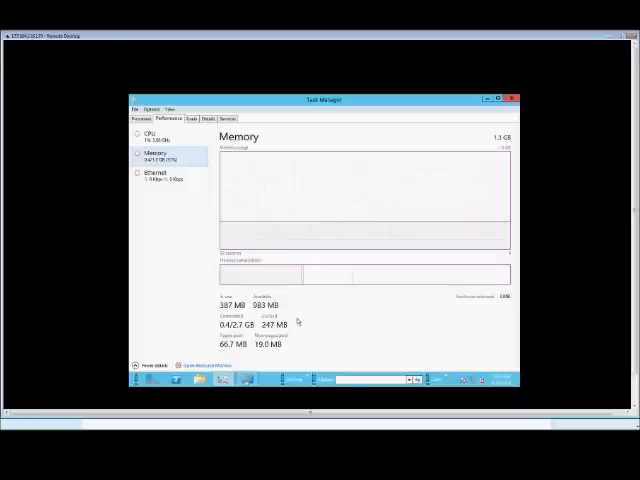
pyautogui.moveTo(300, 321)
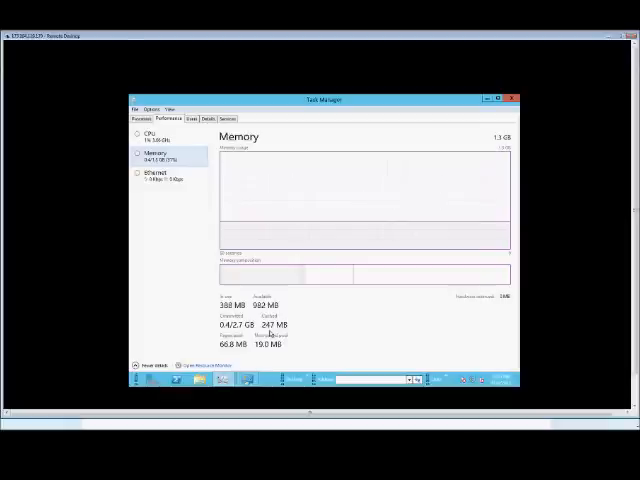
pyautogui.moveTo(271, 331)
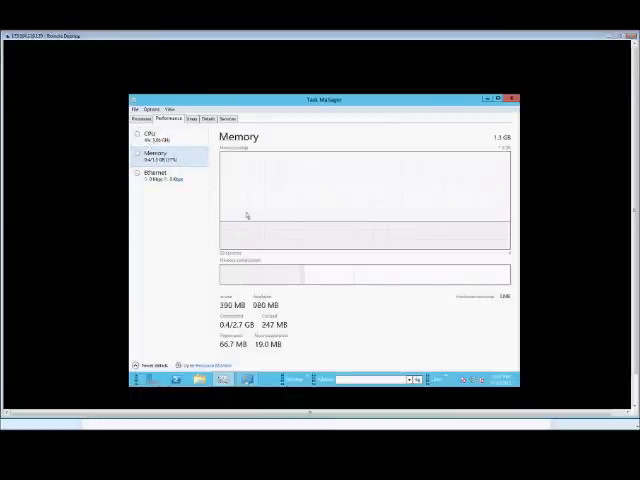
pyautogui.moveTo(343, 221)
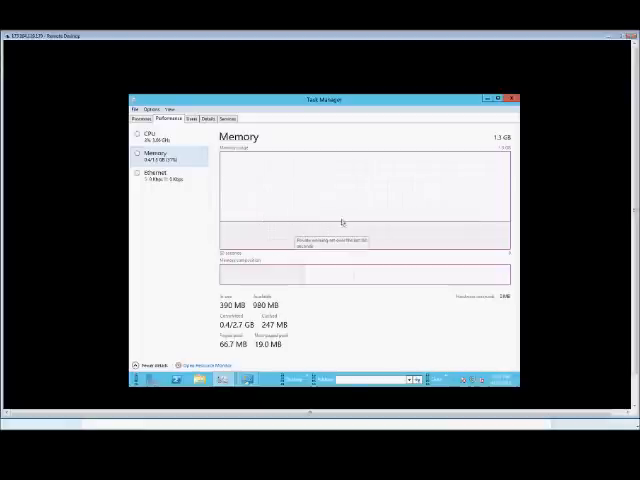